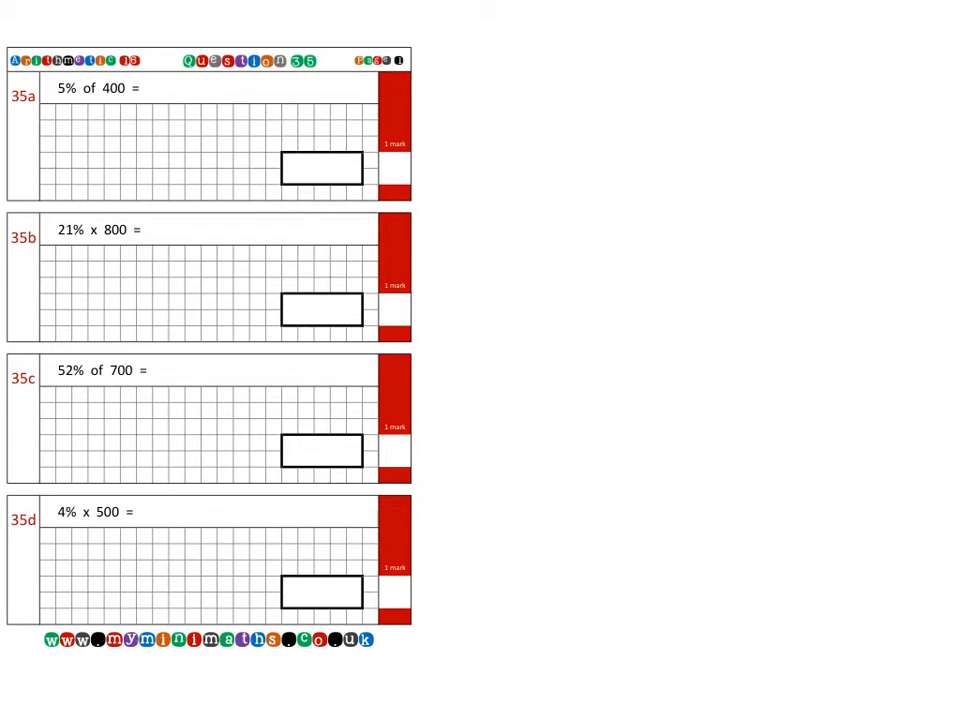
Handwrite '100% ← per hundred' and '1% = 1/100 = 0.01' to the right of the worksheet
left_click_drag(464, 130, 620, 140)
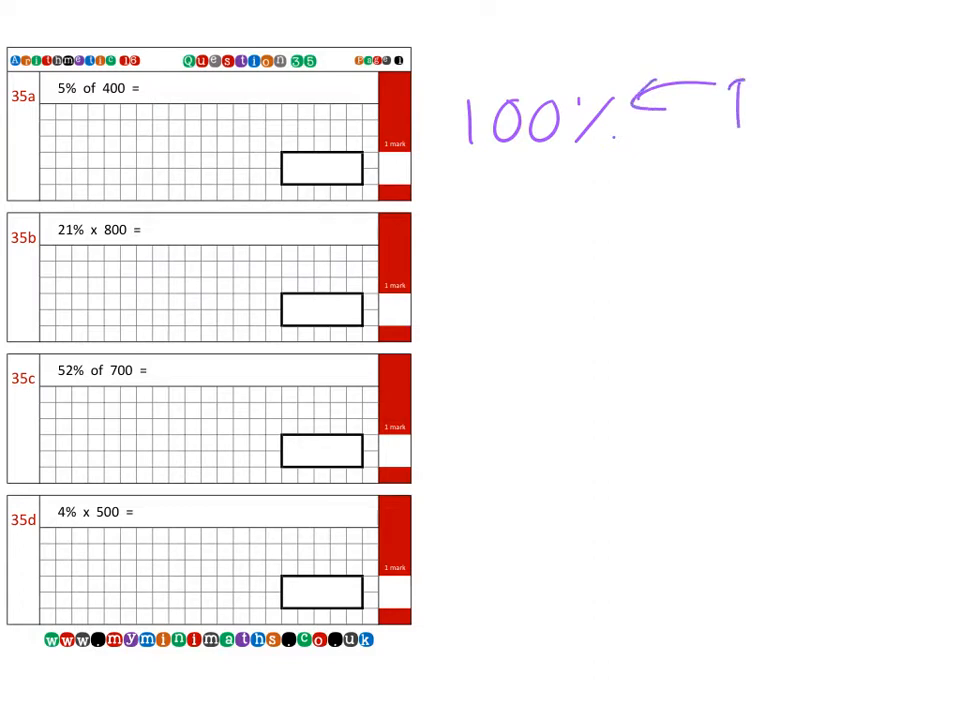
type("per hun.")
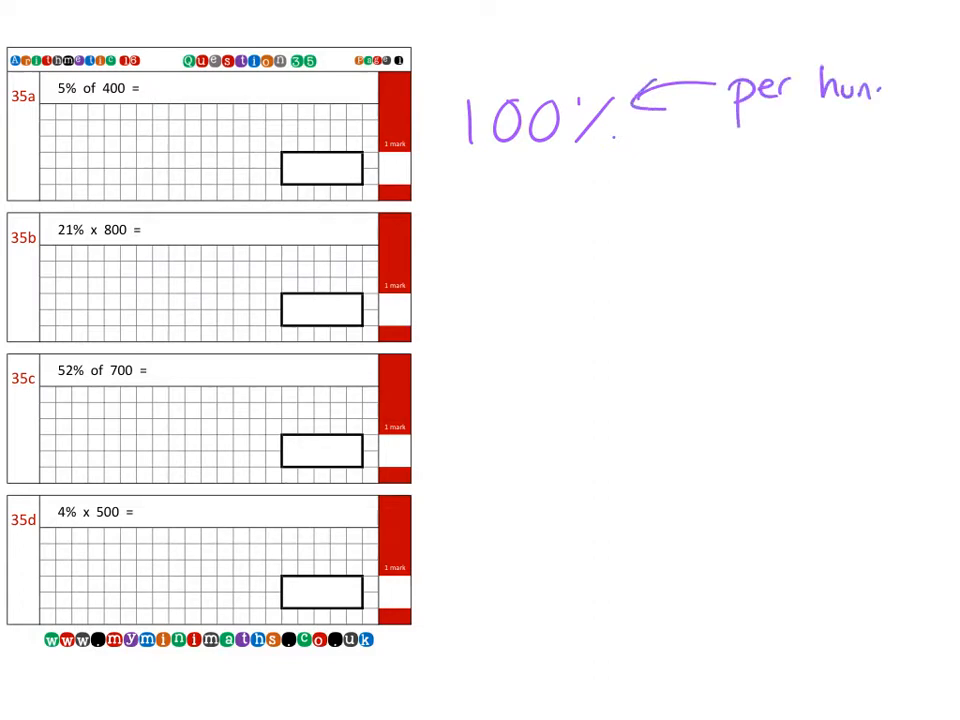
type("dred")
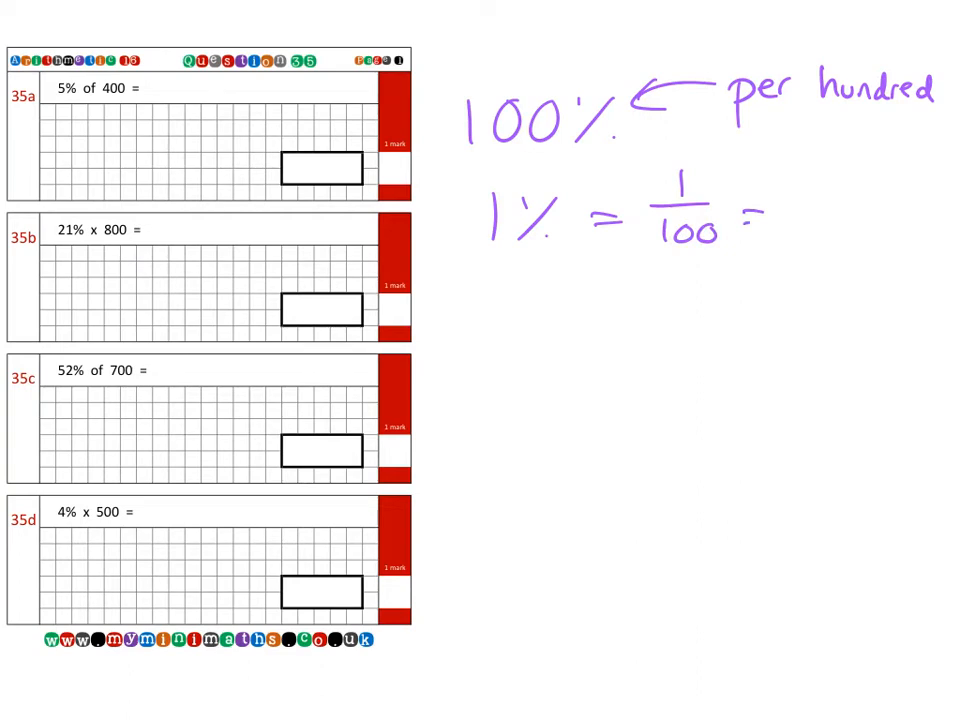
type("= 0.0")
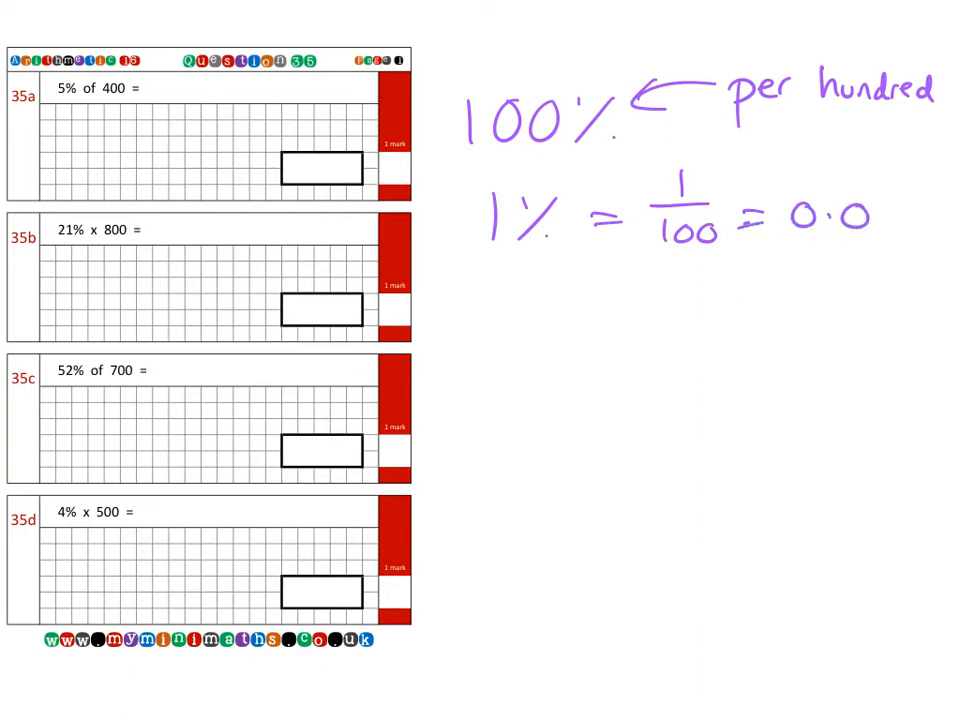
type("1")
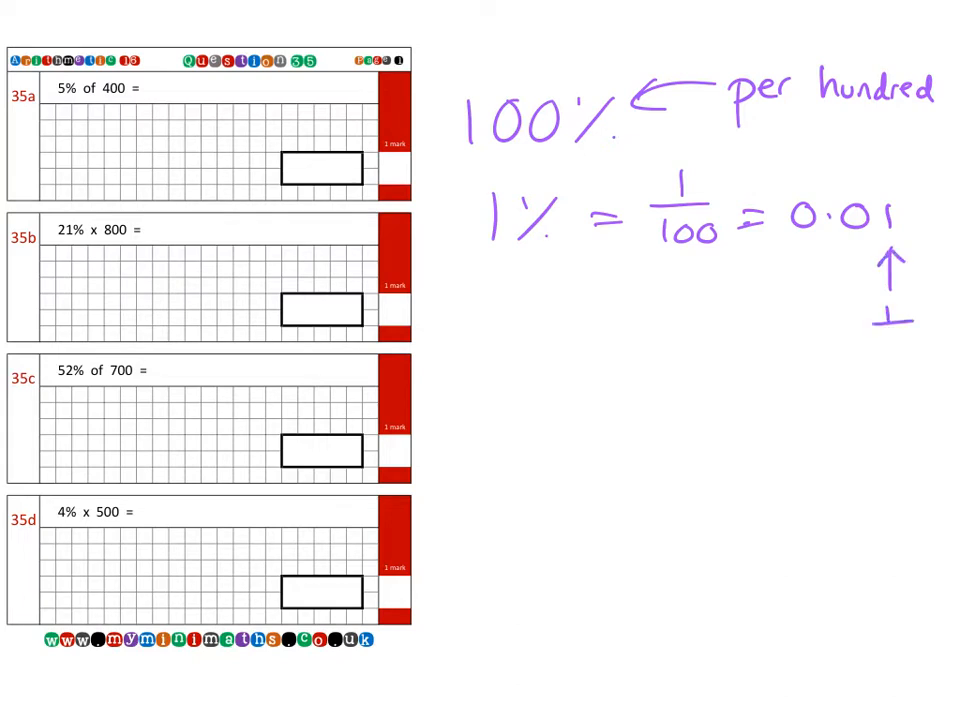
type("100")
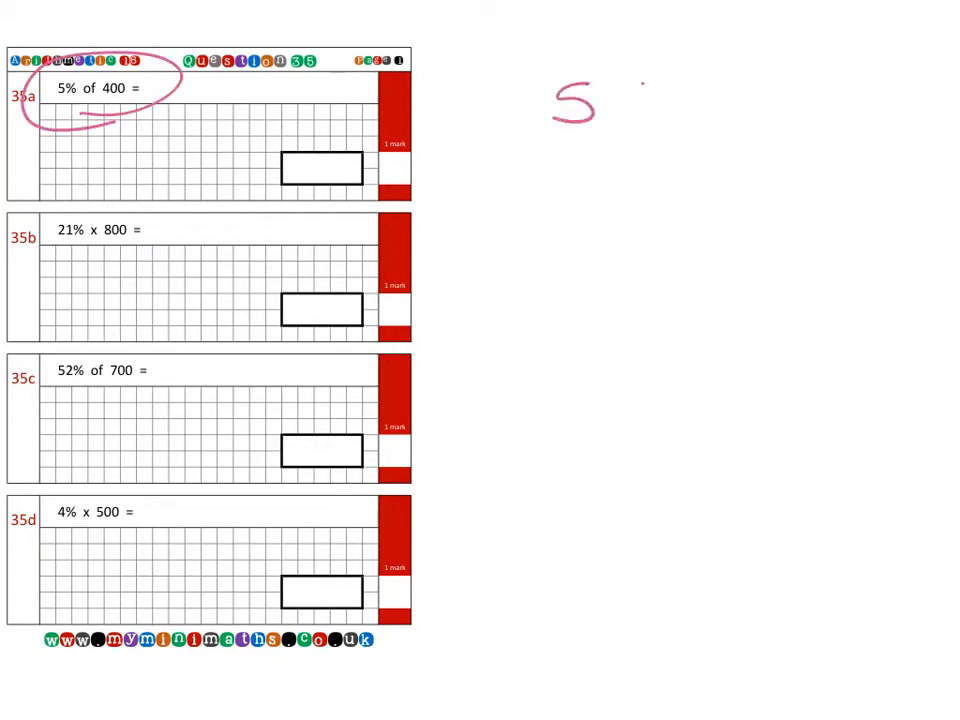
Circle question 35a and write '5% of 400' beside it
left_click_drag(616, 84, 640, 114)
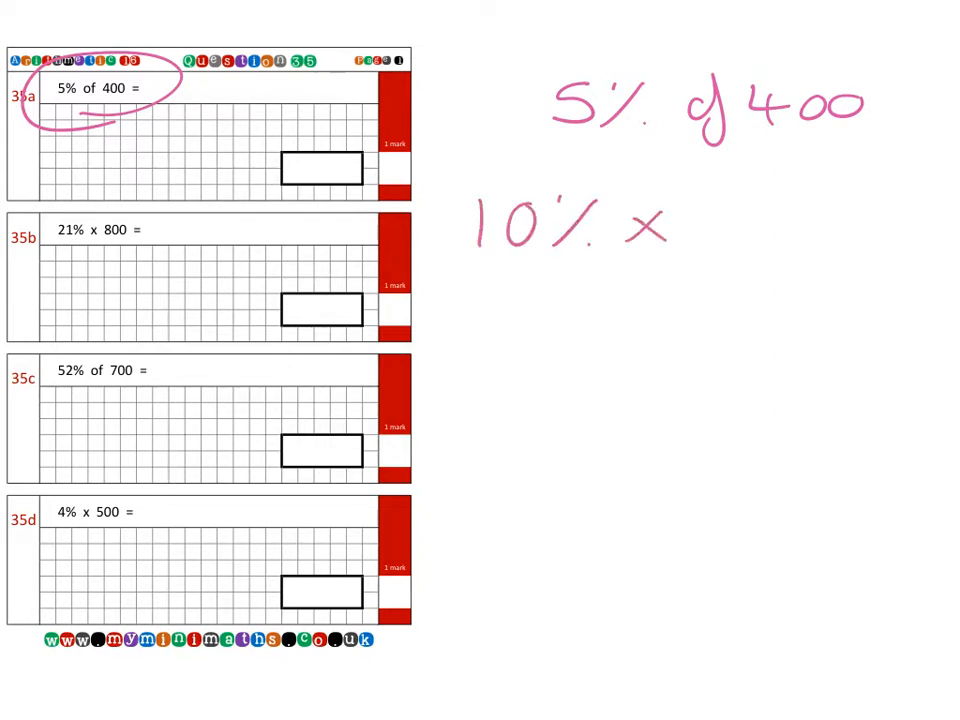
type("400")
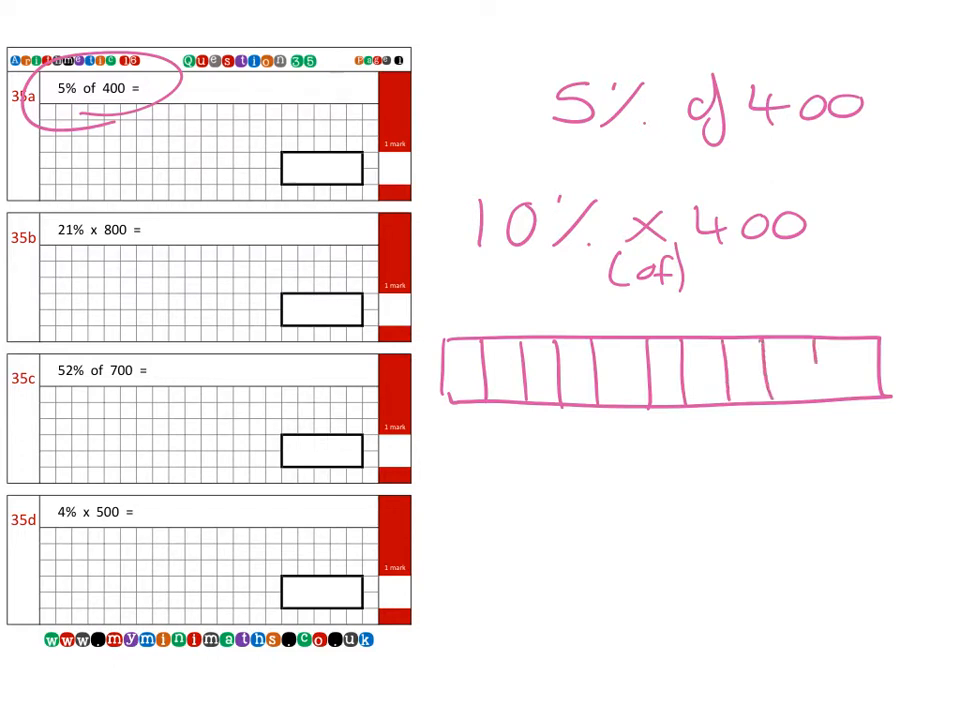
Write 10 in each bar part, label the whole 100%, and write 400/10 = 40
left_click_drag(820, 350, 820, 400)
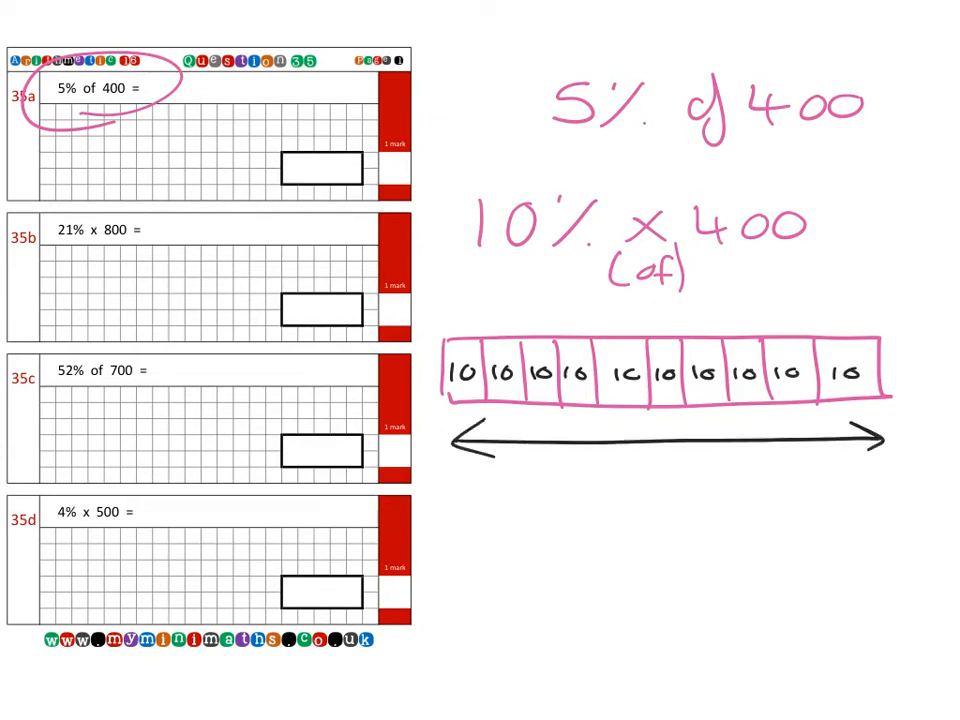
type("100%")
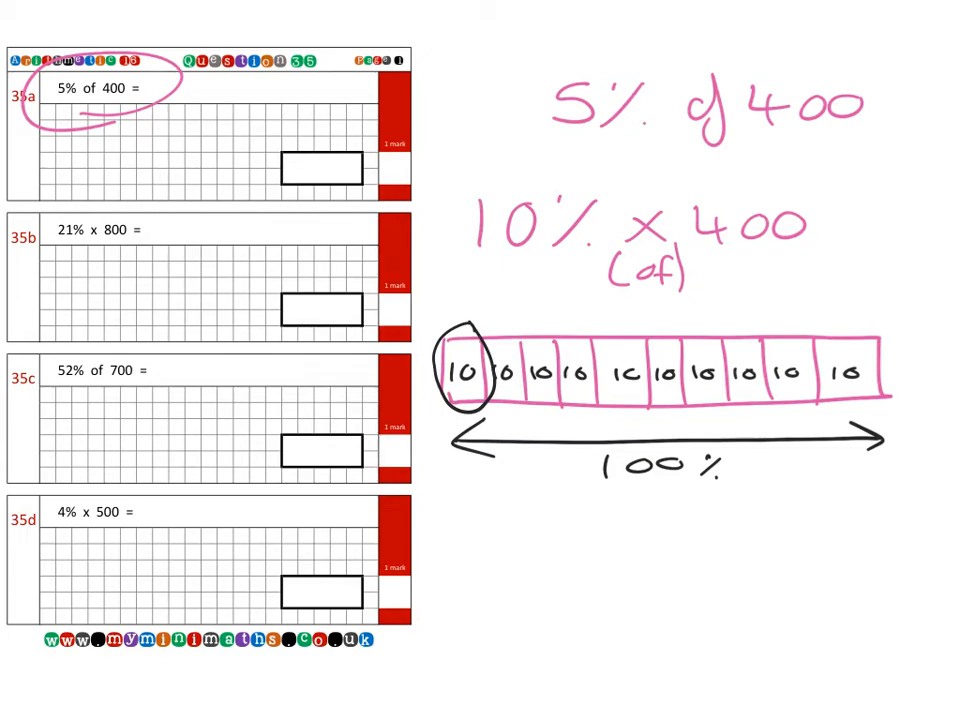
type("400/10 = 4")
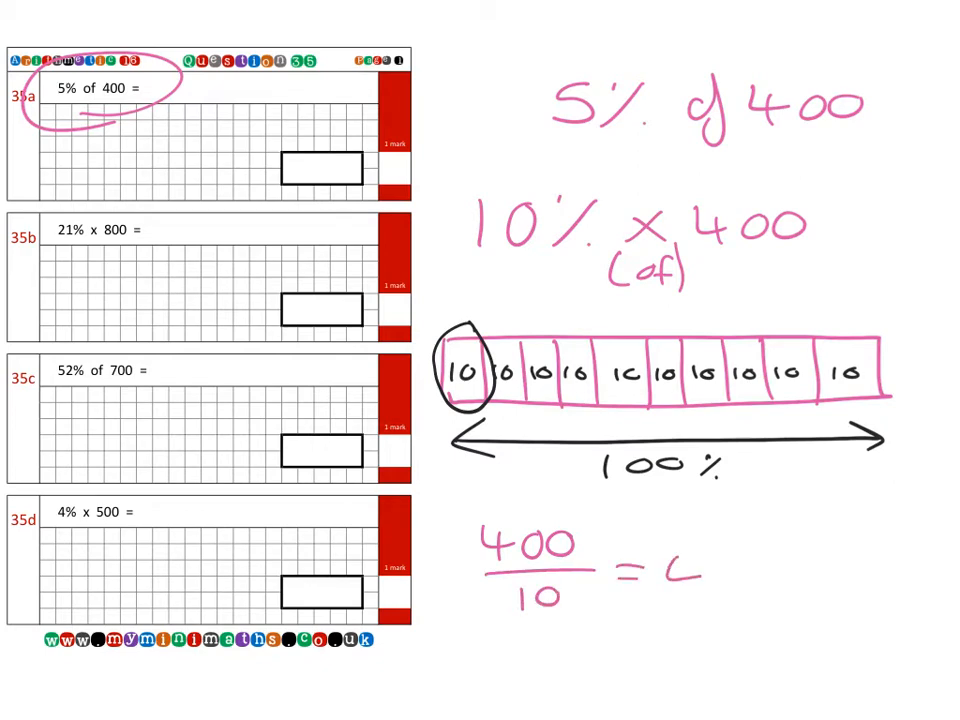
type("40")
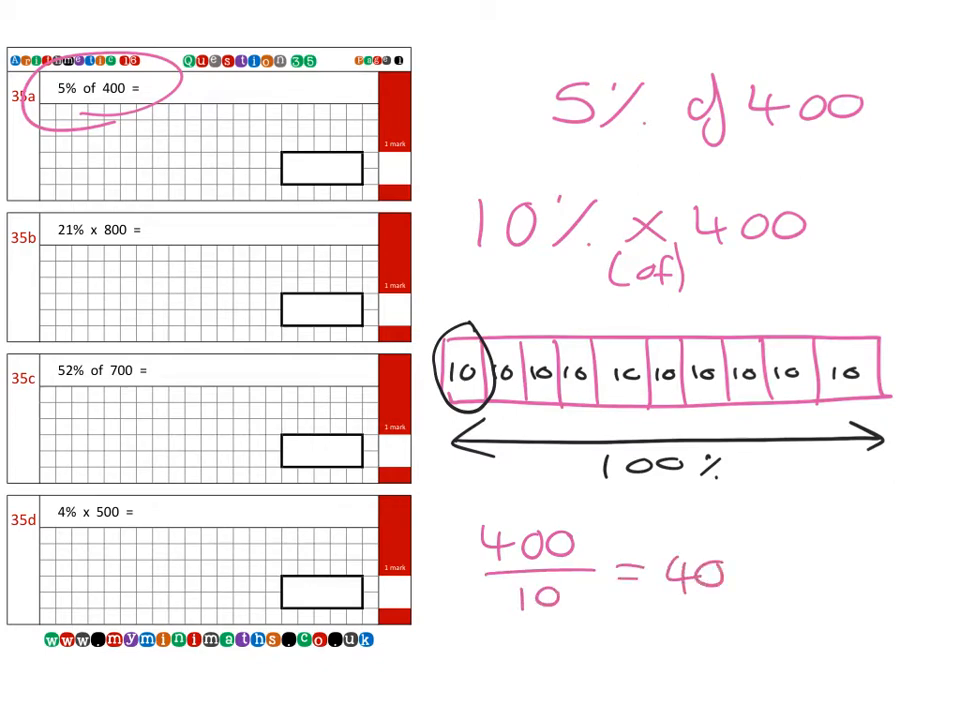
type("40")
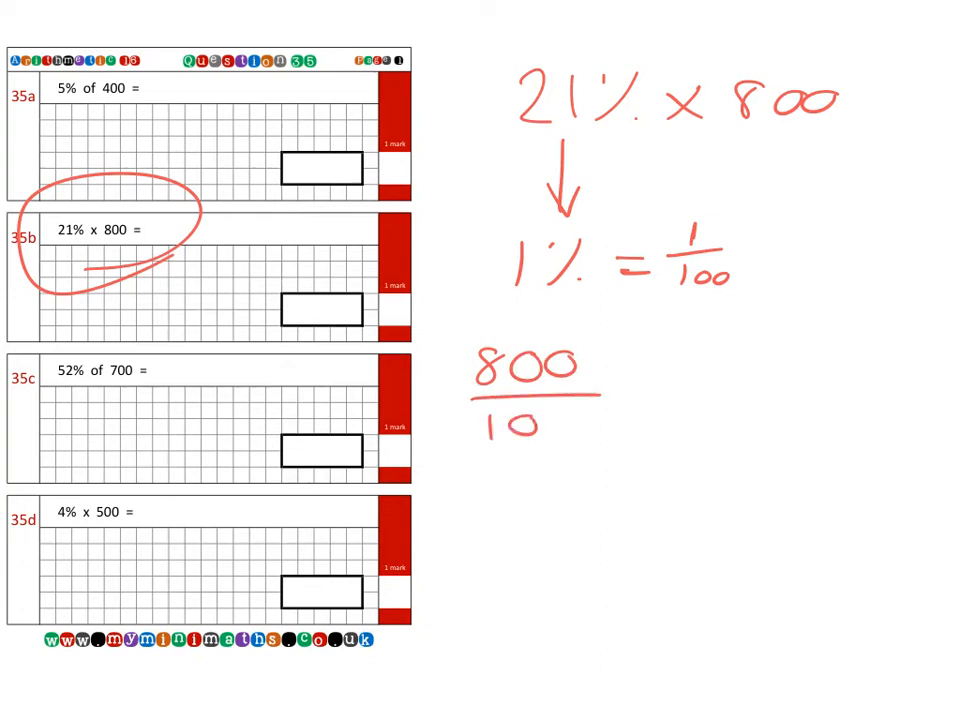
Write 800/100 = 1% = 8, then 21% = 21 × 8 = 168 for question 35b
type("= 1")
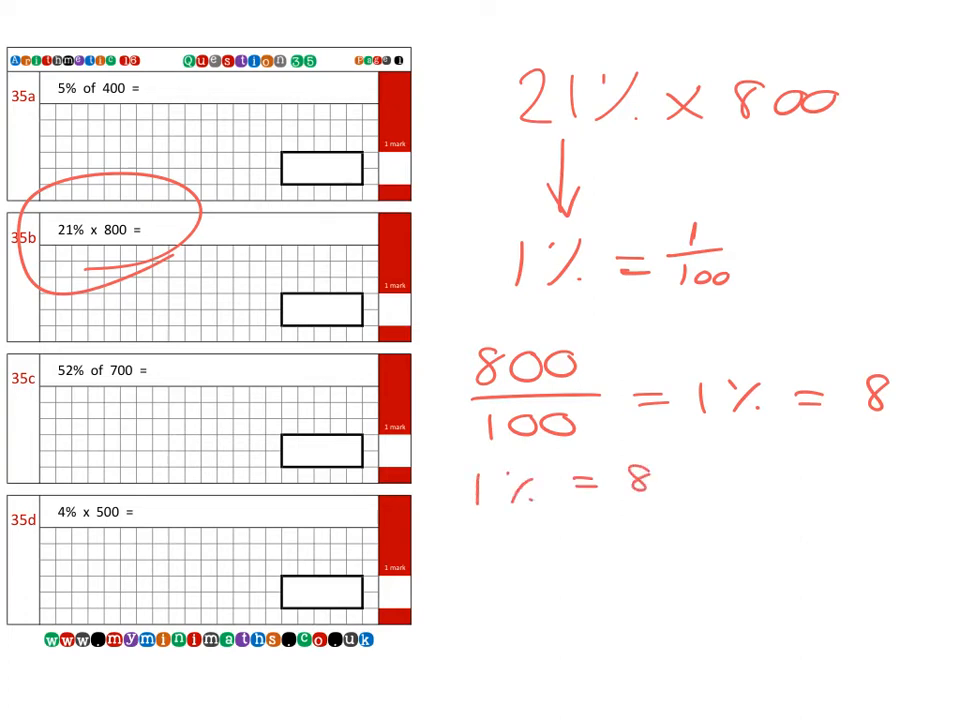
type("21% = 21 x")
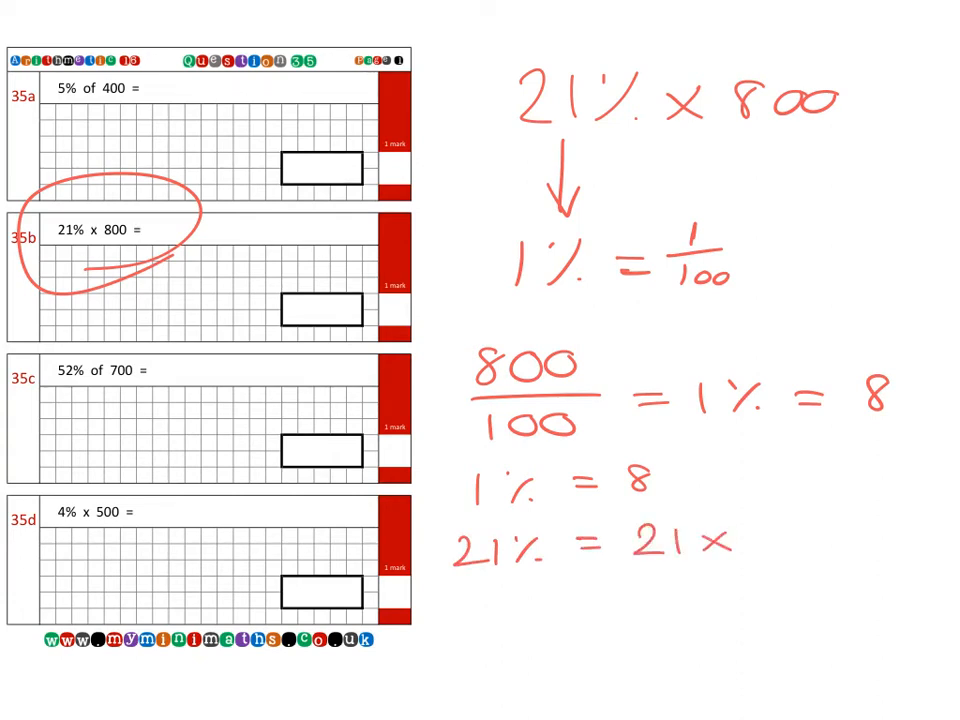
type("8 =")
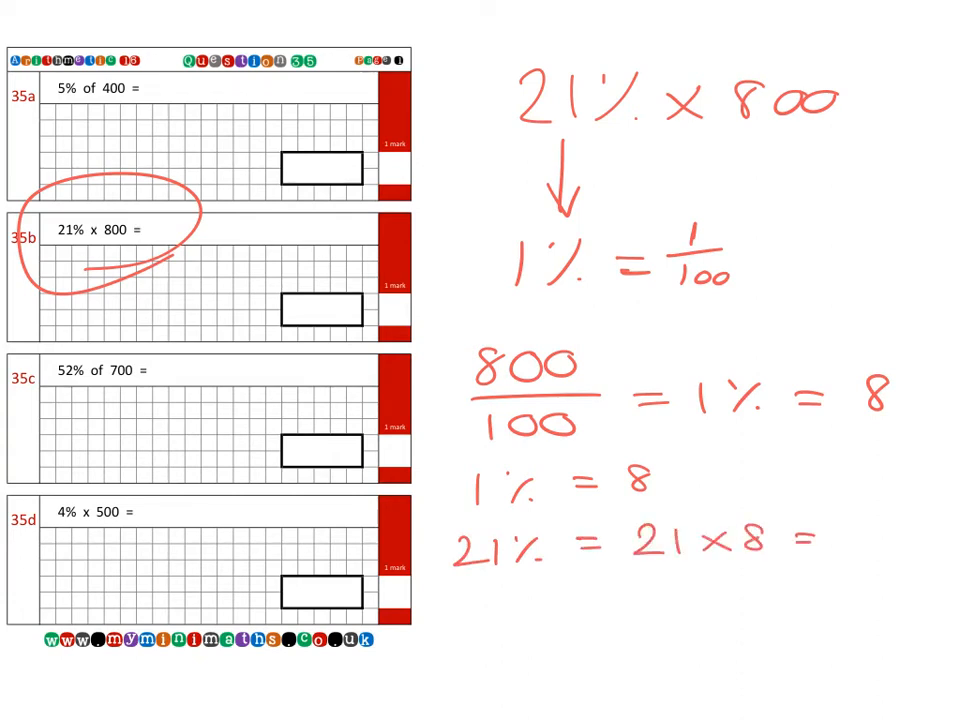
type("168")
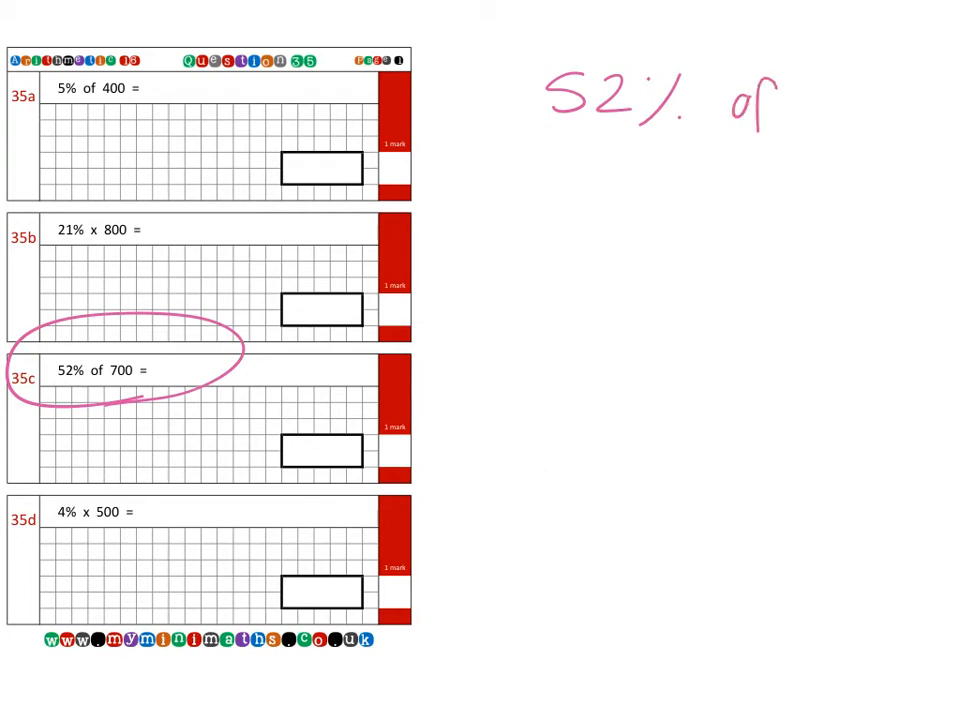
Write 700/100 = 1% = 7 beneath the 52% of 700 heading
type("700")
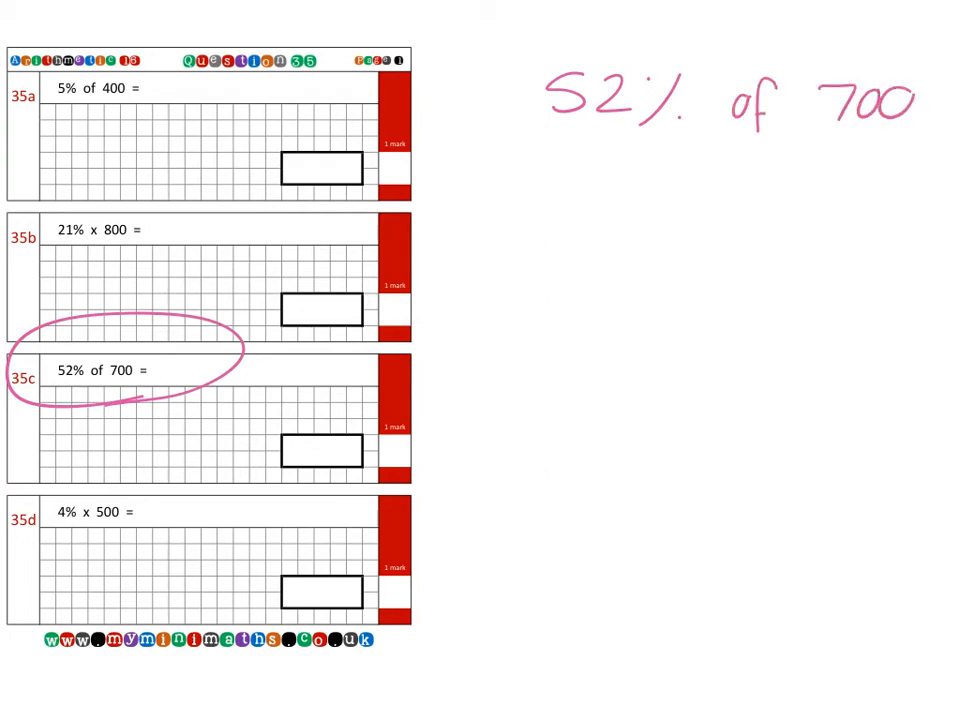
left_click_drag(582, 164, 578, 130)
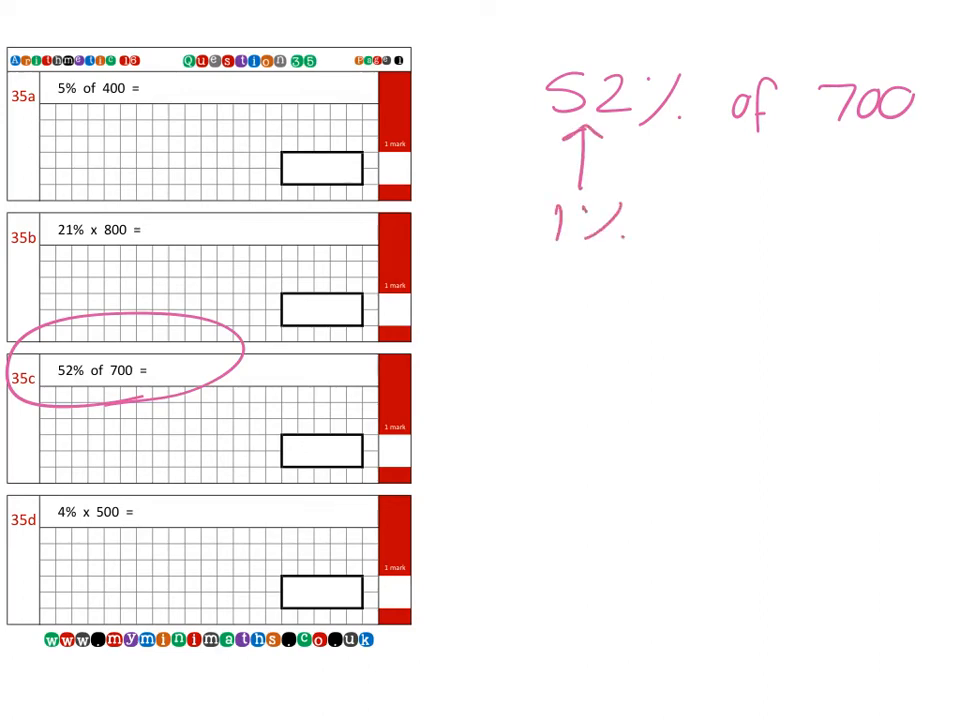
type("700")
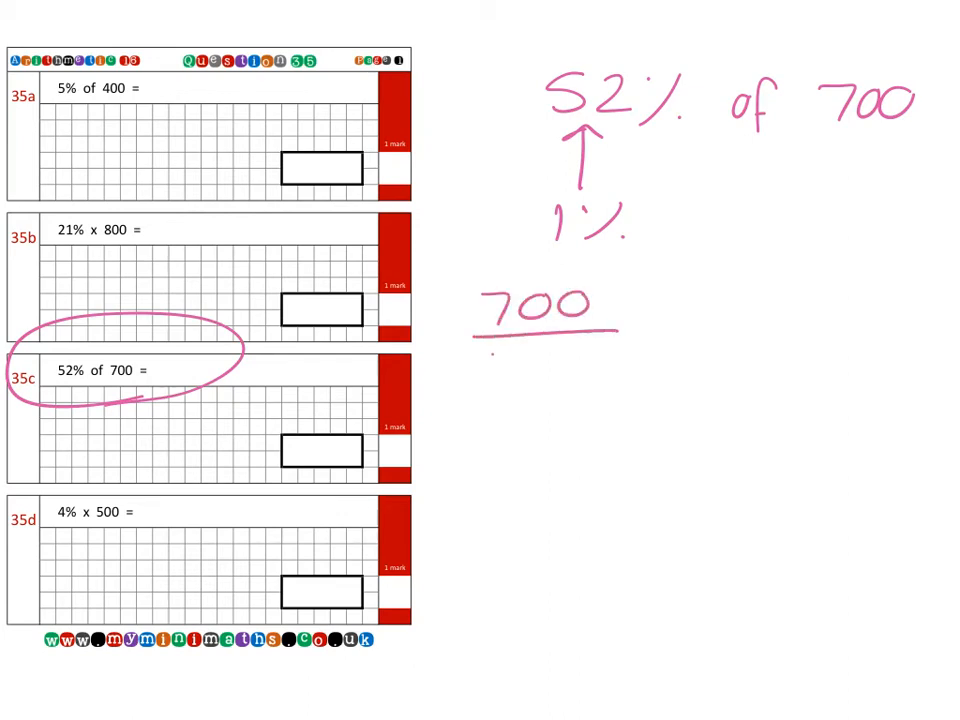
type("100")
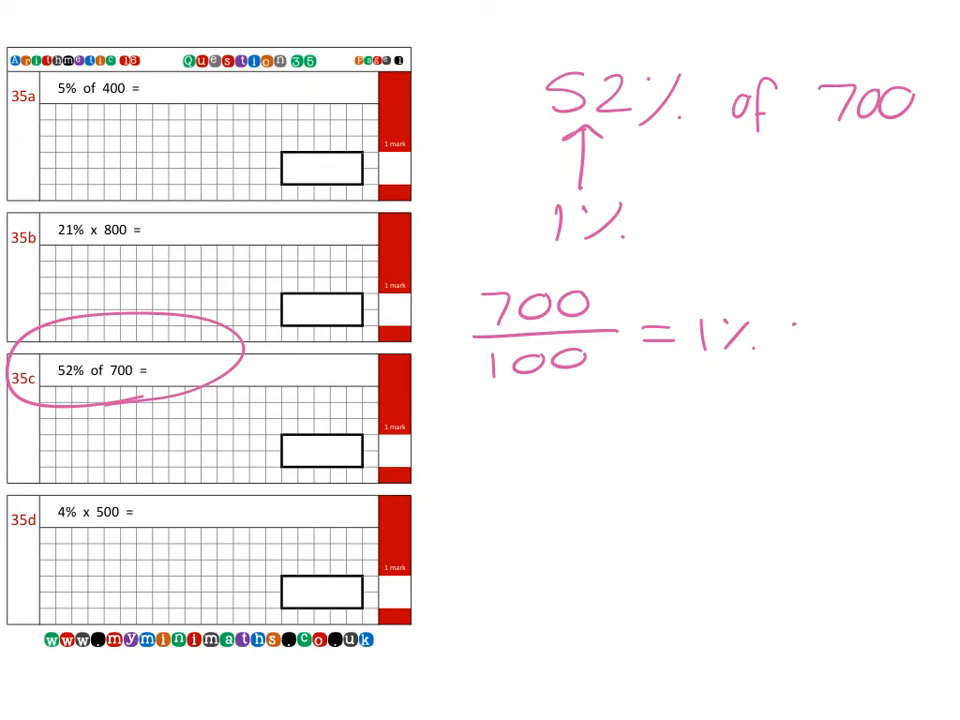
type("= 7")
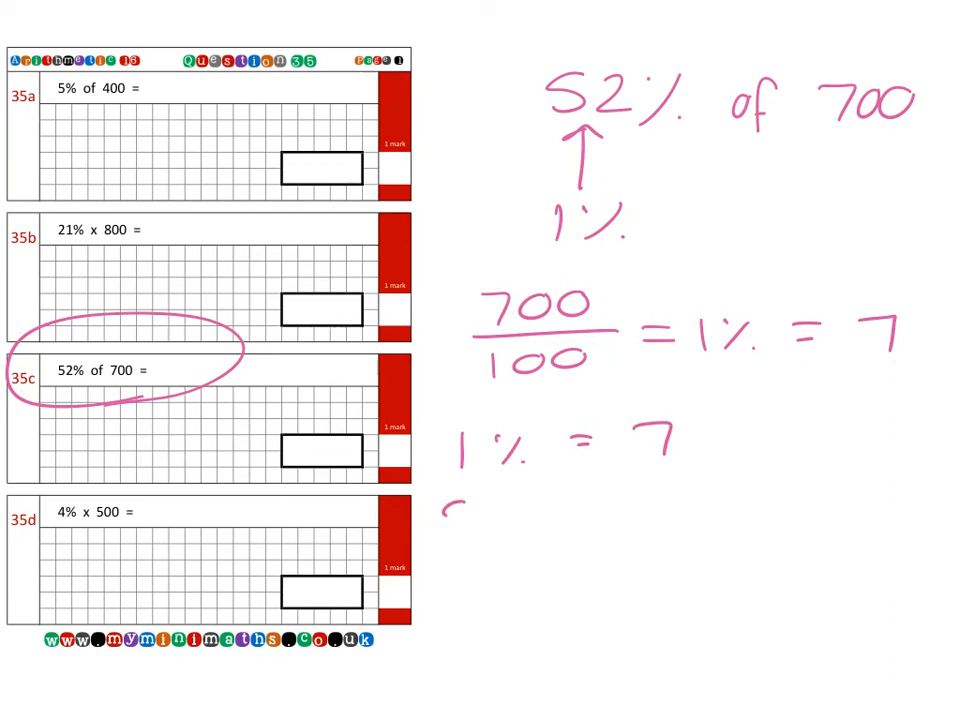
Write 52% = 52 × 7 = 364 to finish question 35c
type("52% =")
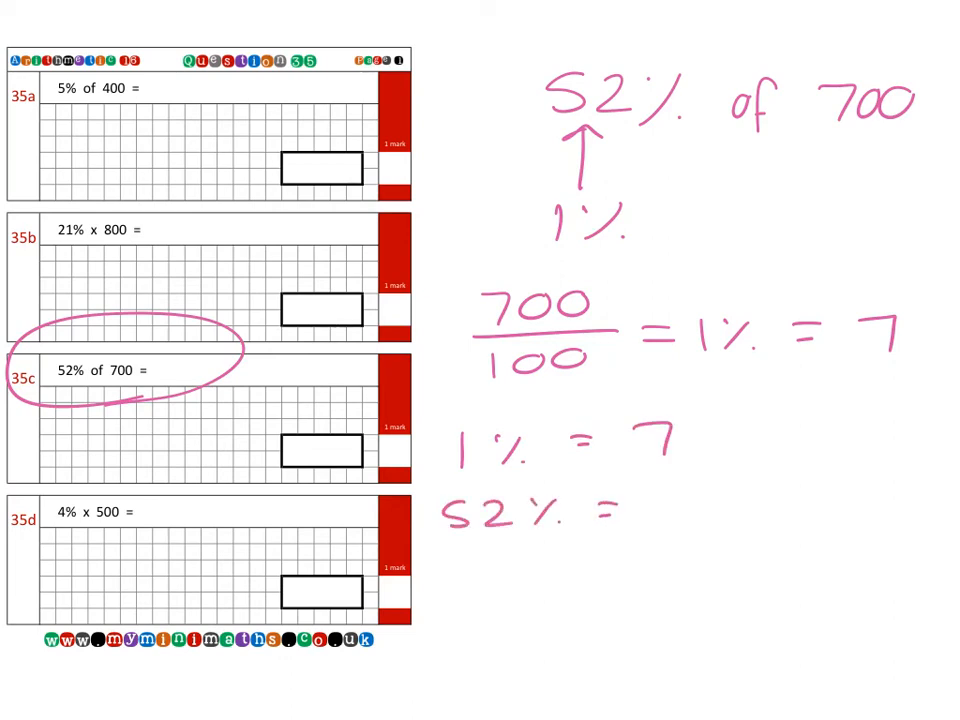
type("52 x 7")
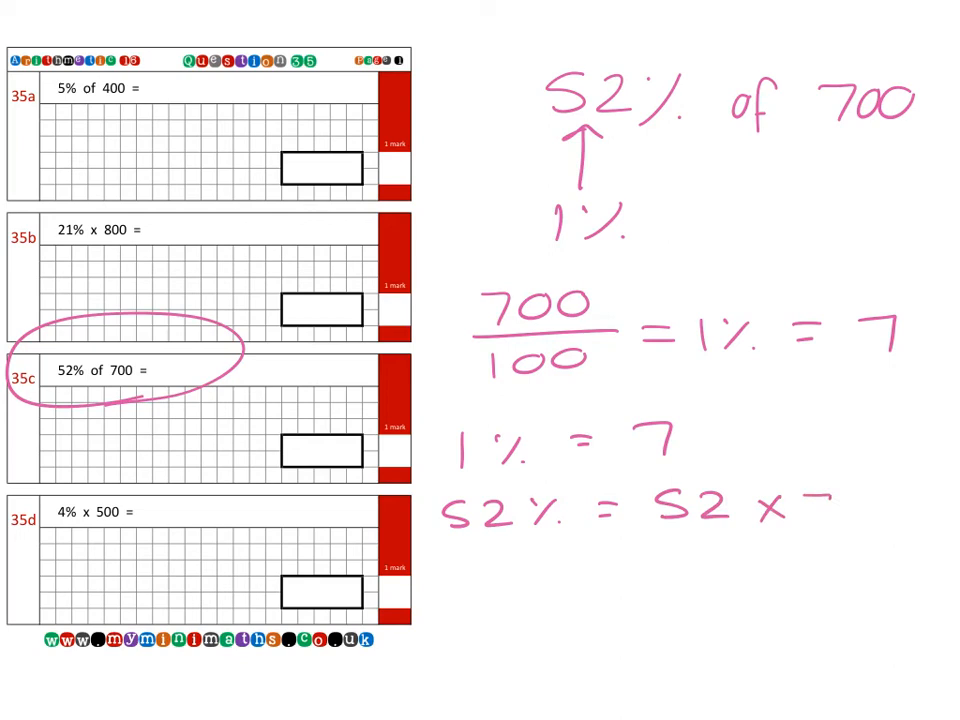
type("7 =")
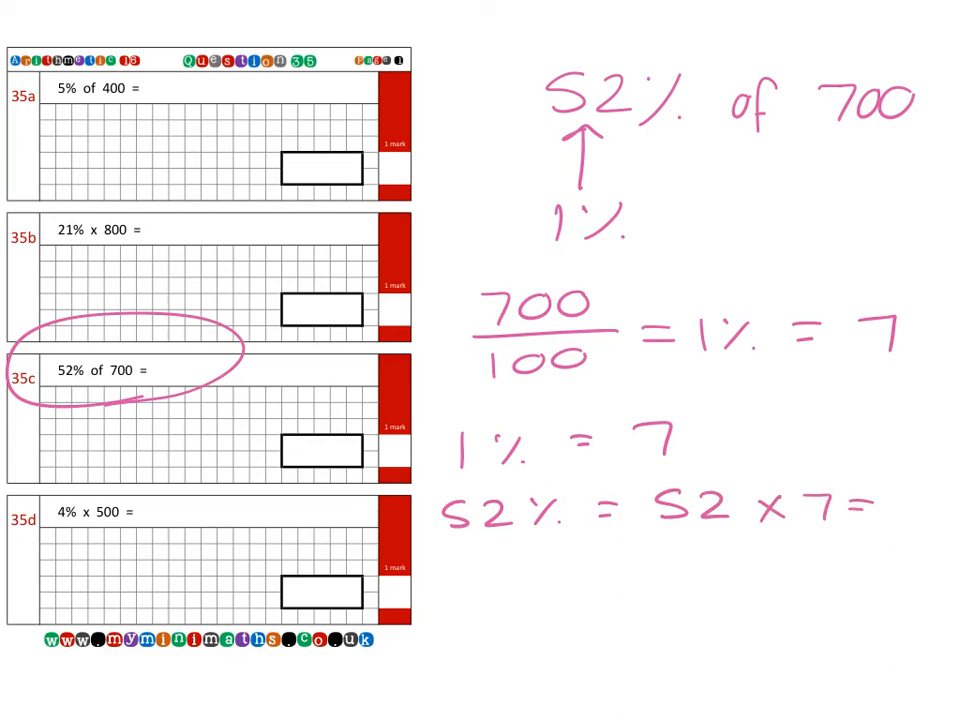
type("3")
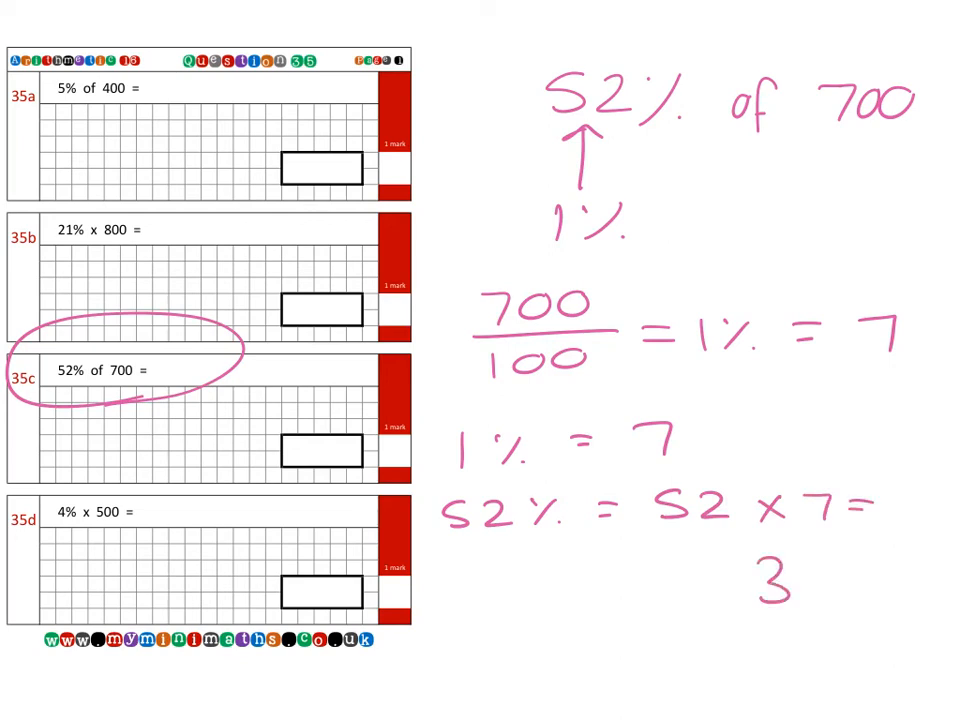
type("364")
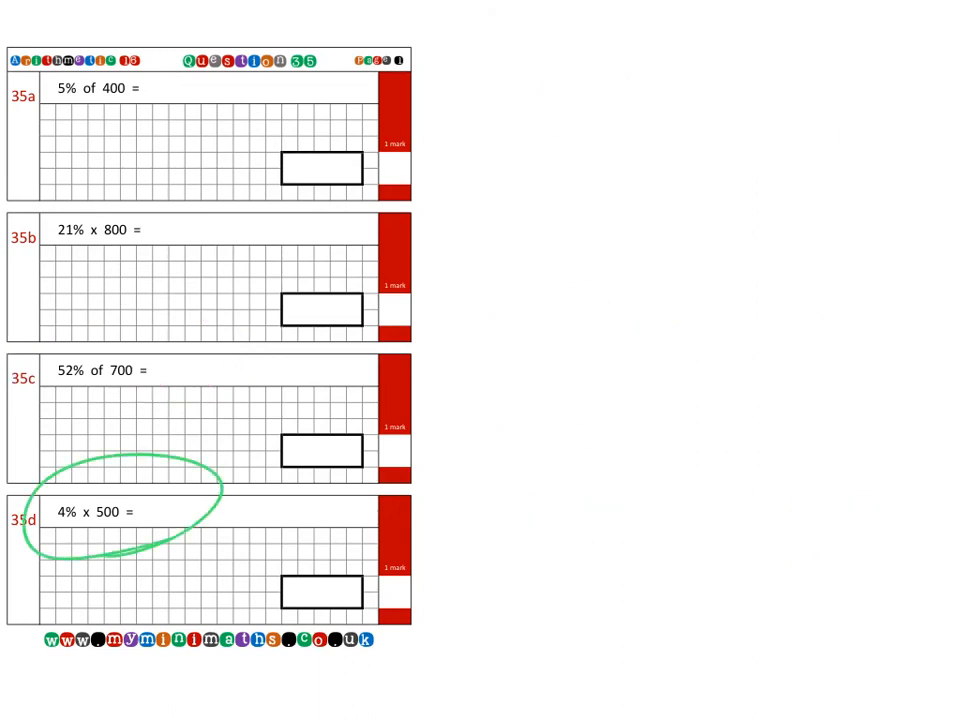
Circle 35d, write 4% × 500 and arrow down to 1% = 500/100 = 5
left_click_drag(516, 90, 560, 140)
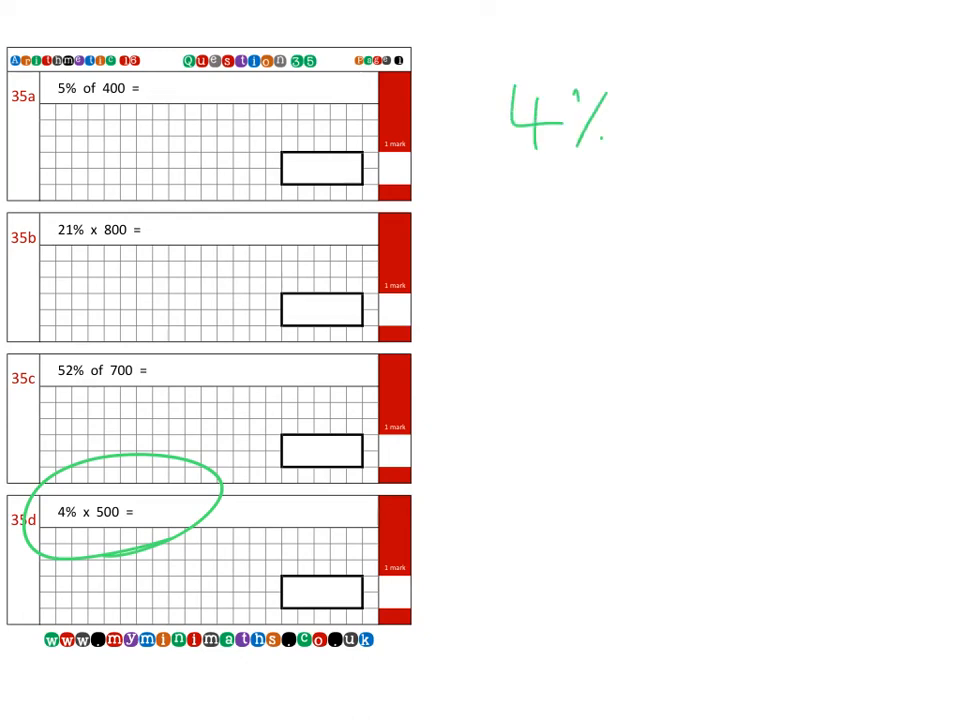
type("x 500")
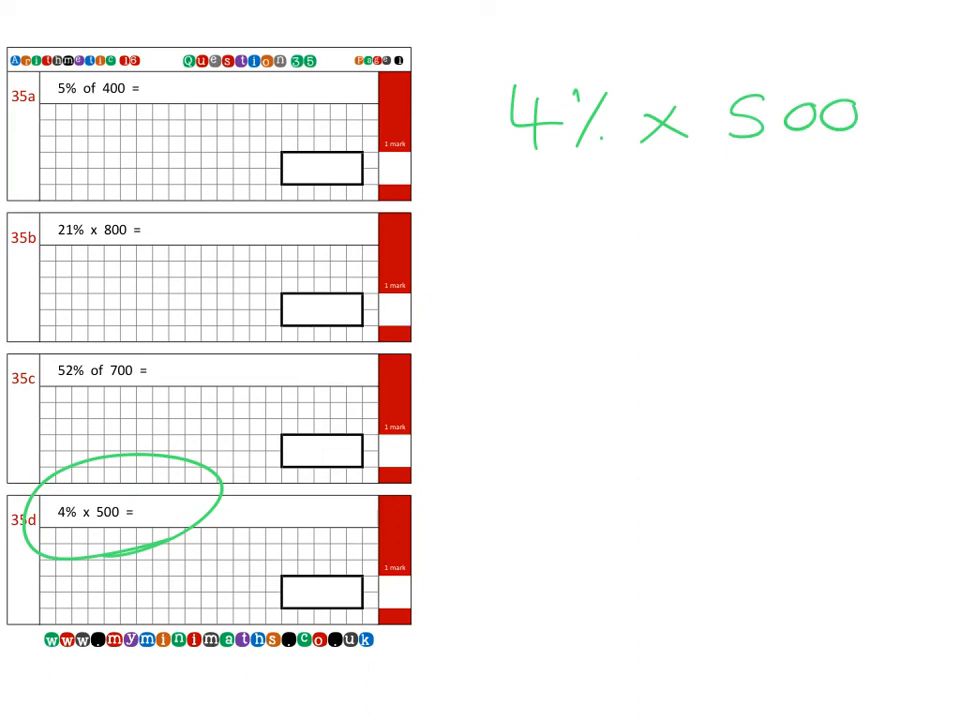
left_click_drag(536, 170, 536, 290)
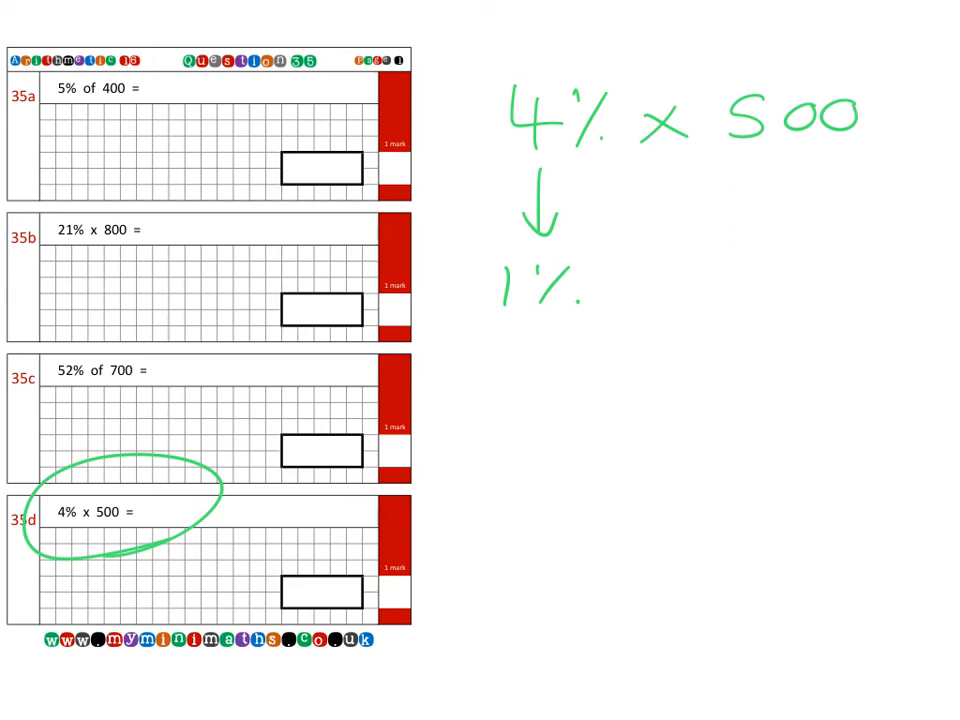
left_click_drag(616, 284, 660, 276)
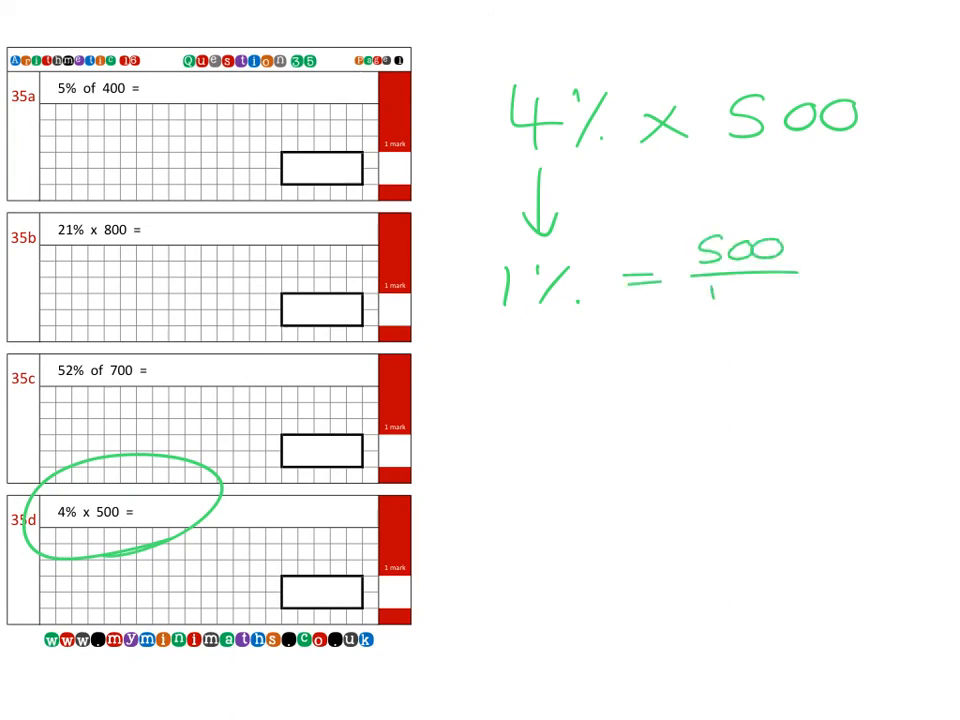
type("100")
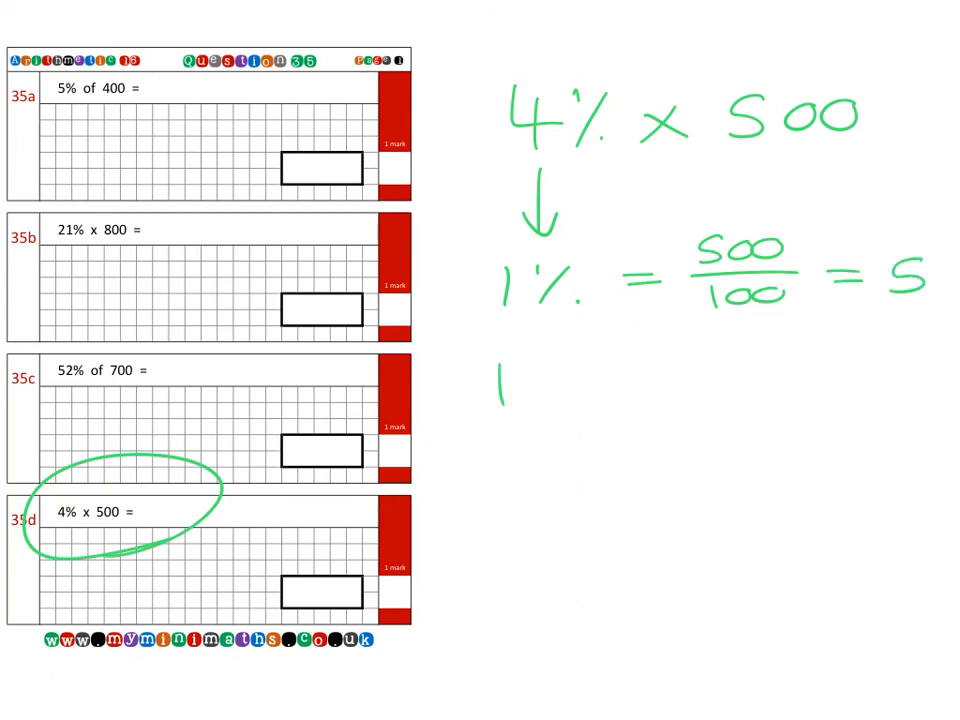
type("1% = 5")
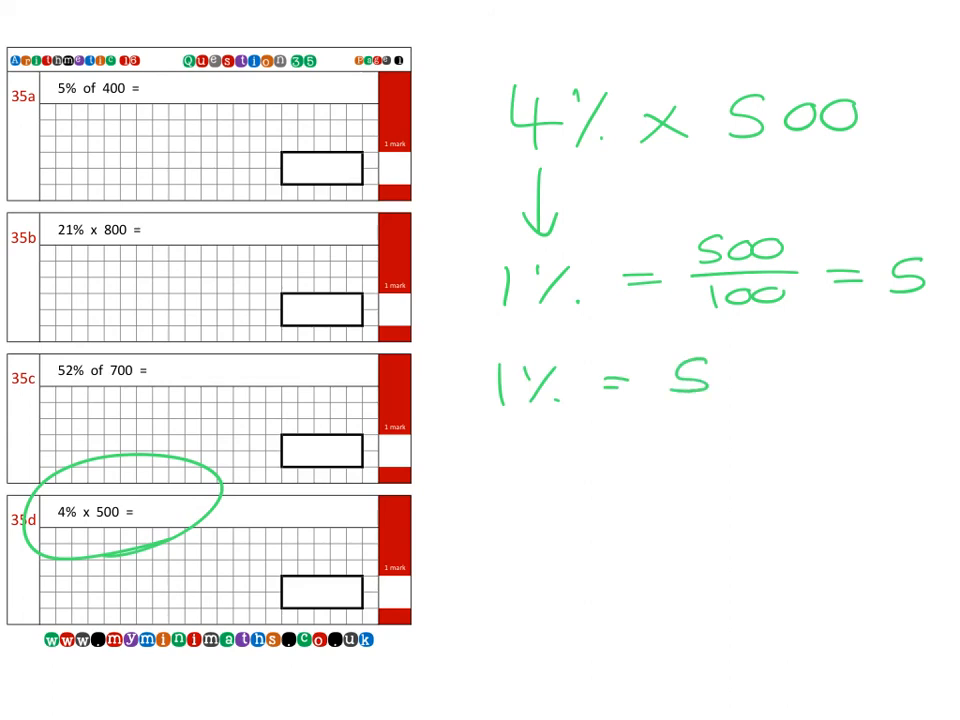
Write 4% = 4 × 5 = 20, linking the 5 from 1%, and circle 20
type("4%")
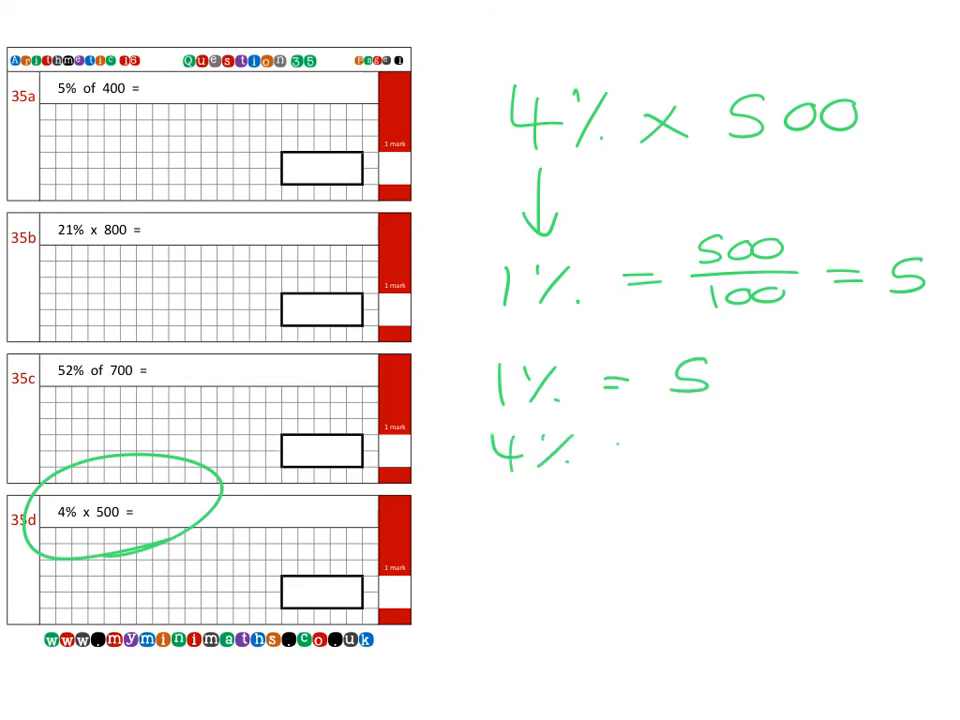
type("= 4 x 5")
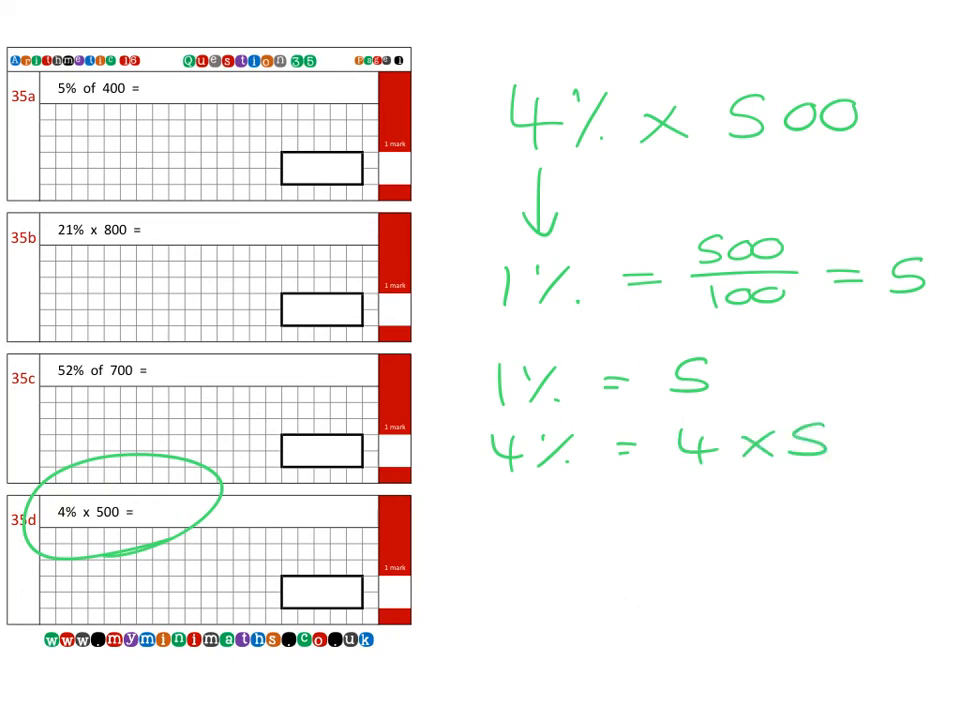
left_click_drag(720, 378, 796, 410)
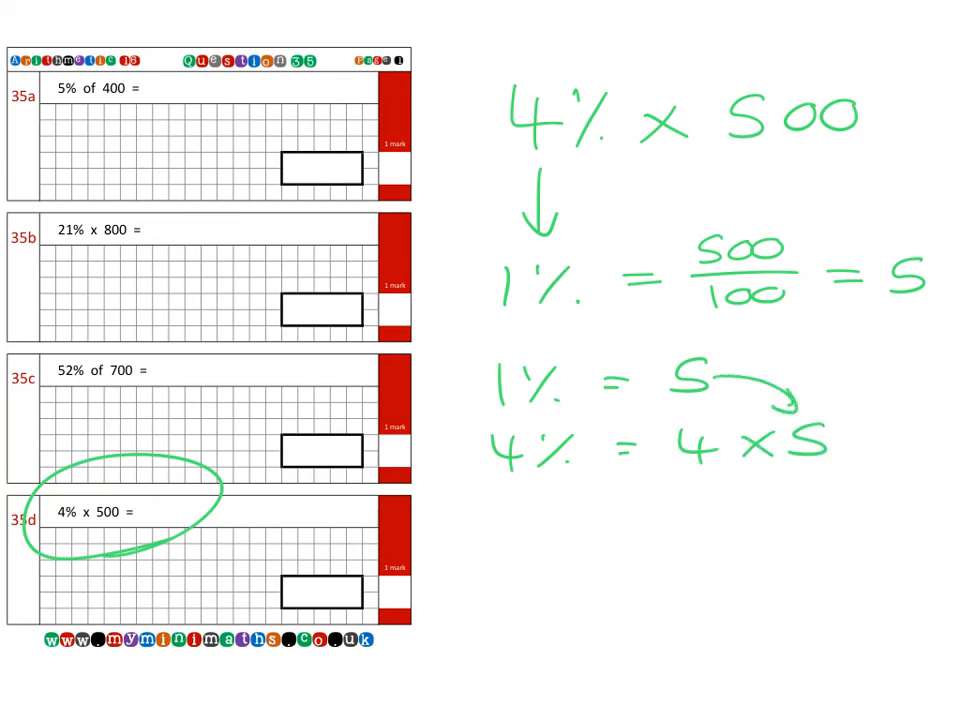
type("20")
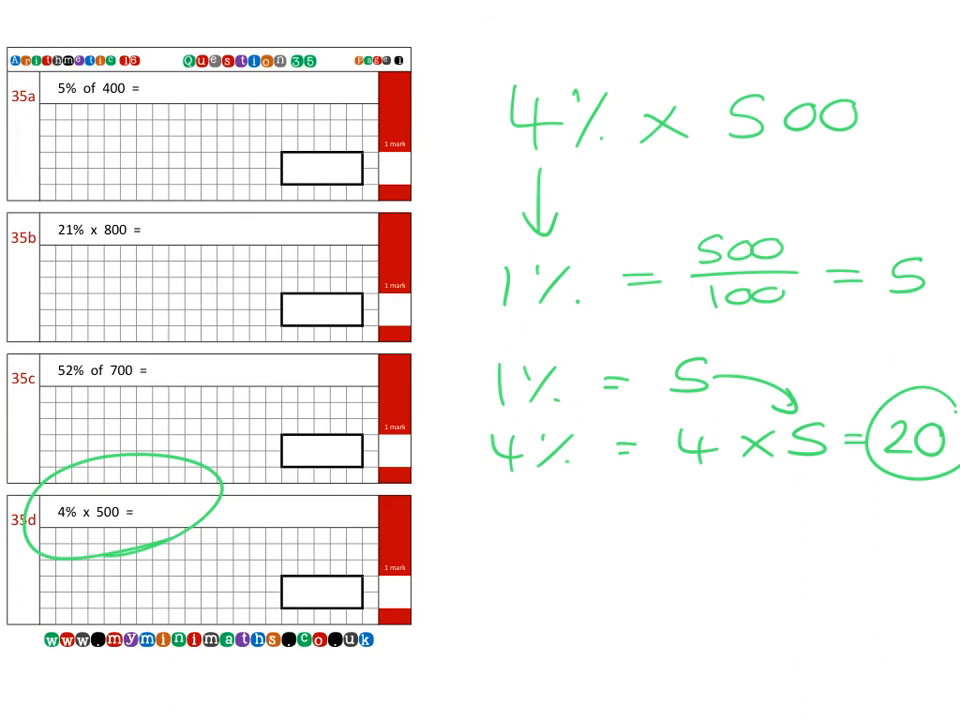